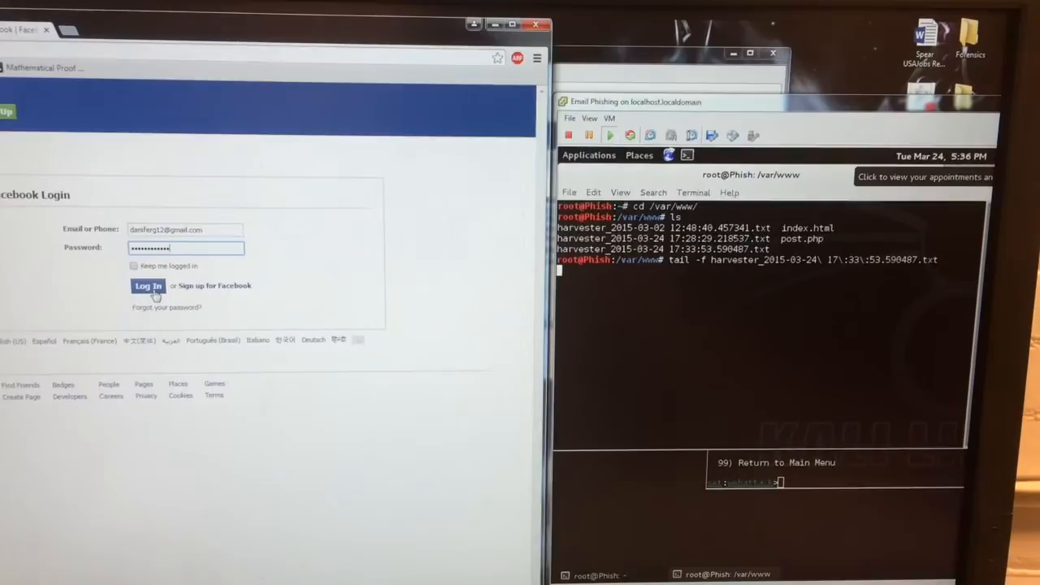
Submit the cloned login pages so the harvester log captures the ID, PIN and login method
click(148, 285)
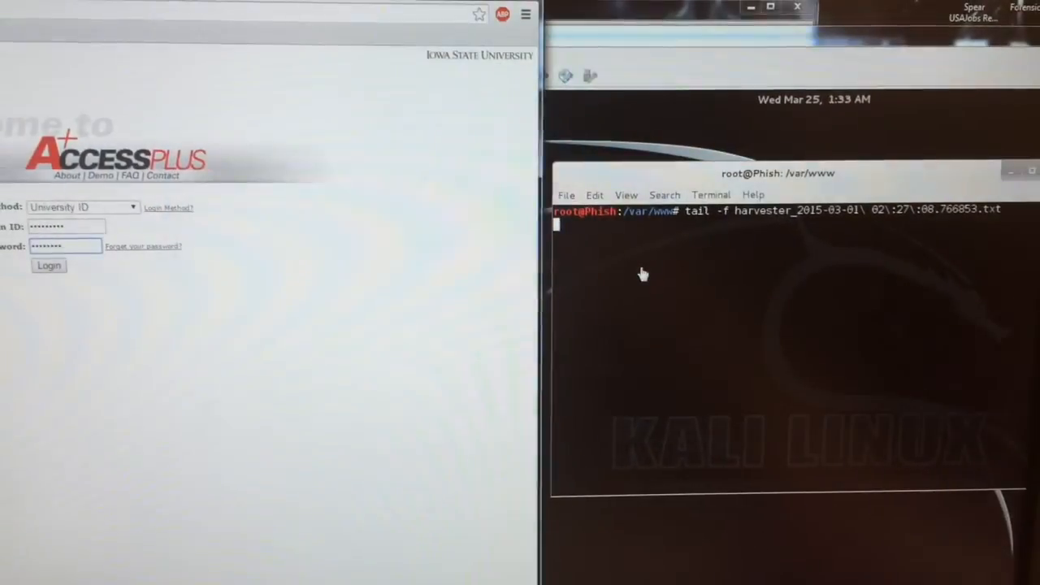
click(49, 266)
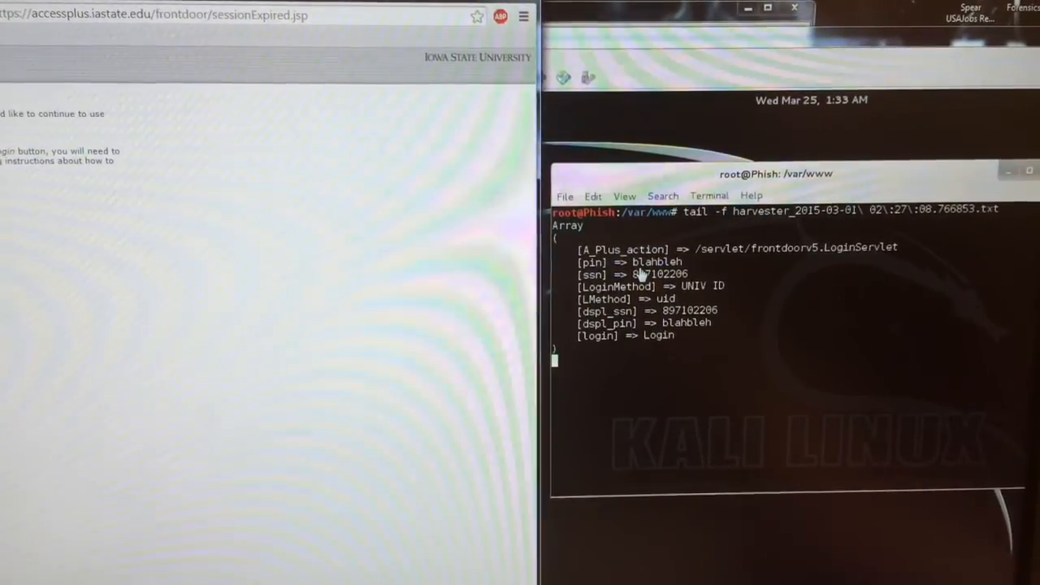